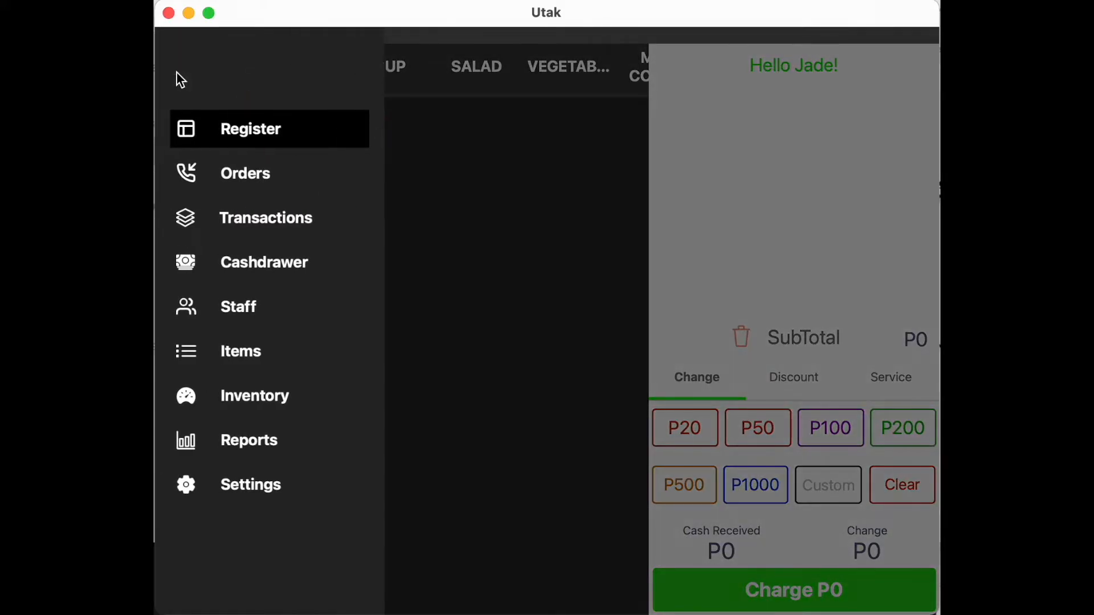
Step: Go to the Settings page from the side menu
click(249, 484)
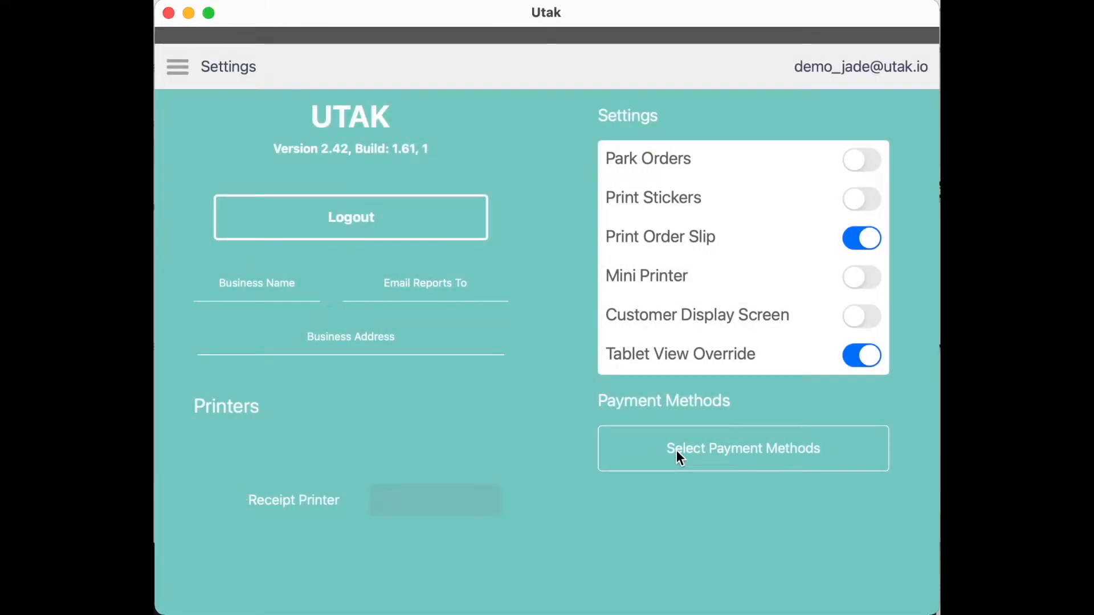
Step: Enable Card, Gcash, Food Panda, Bank Transfer and Paymaya in Select Payment Methods
click(742, 448)
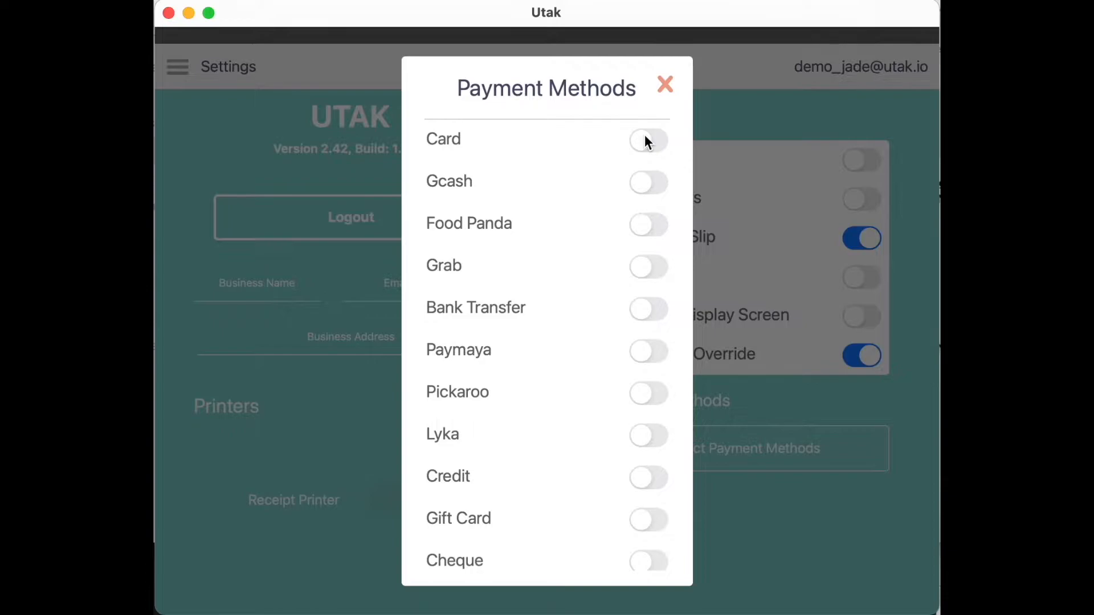
click(647, 140)
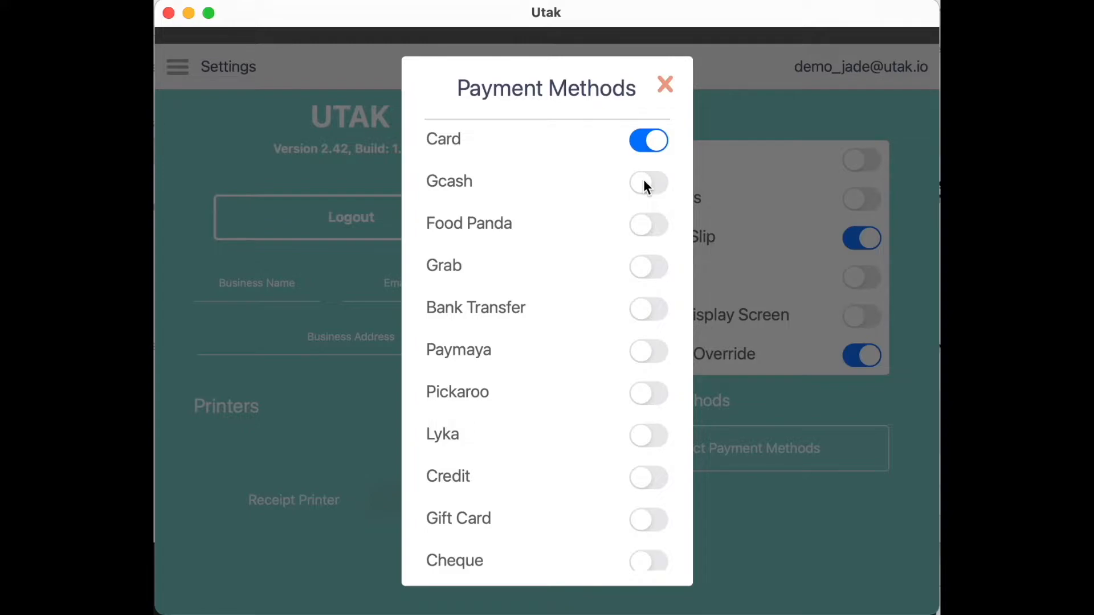
click(647, 181)
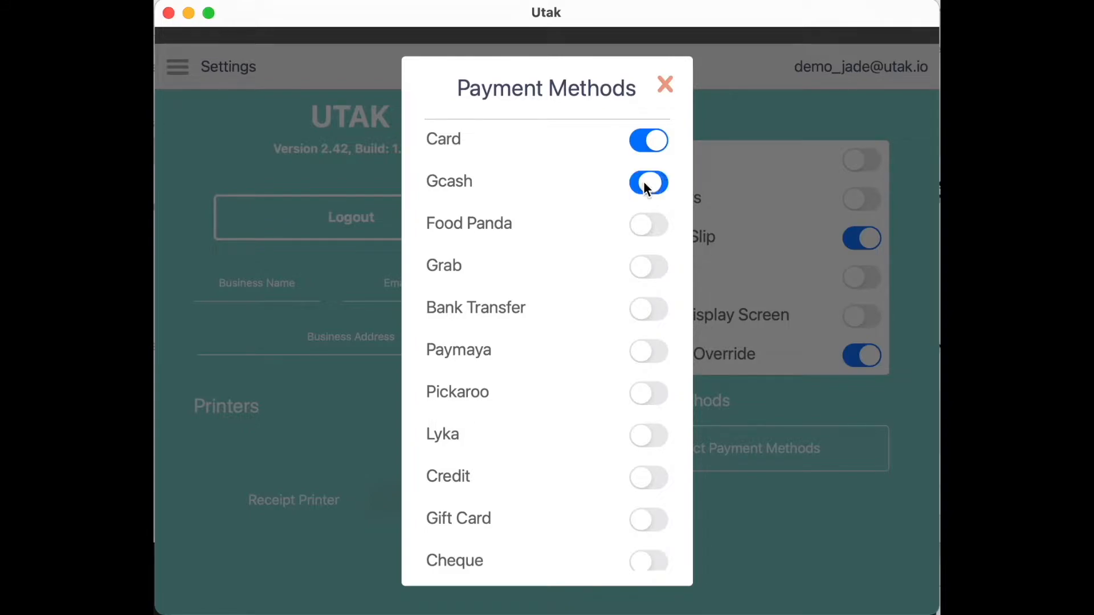
click(648, 223)
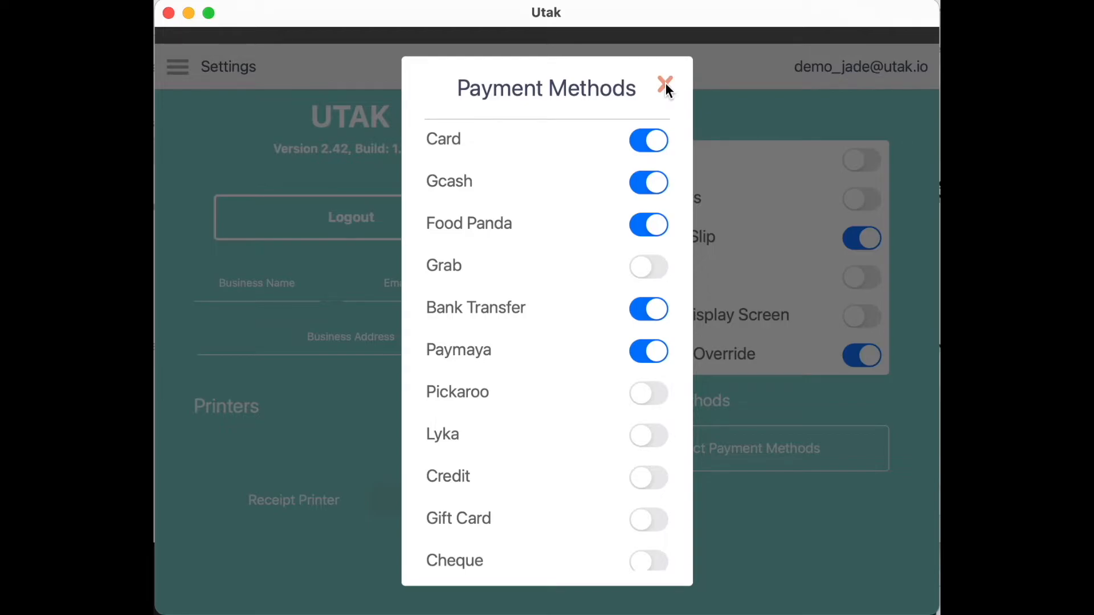
click(663, 82)
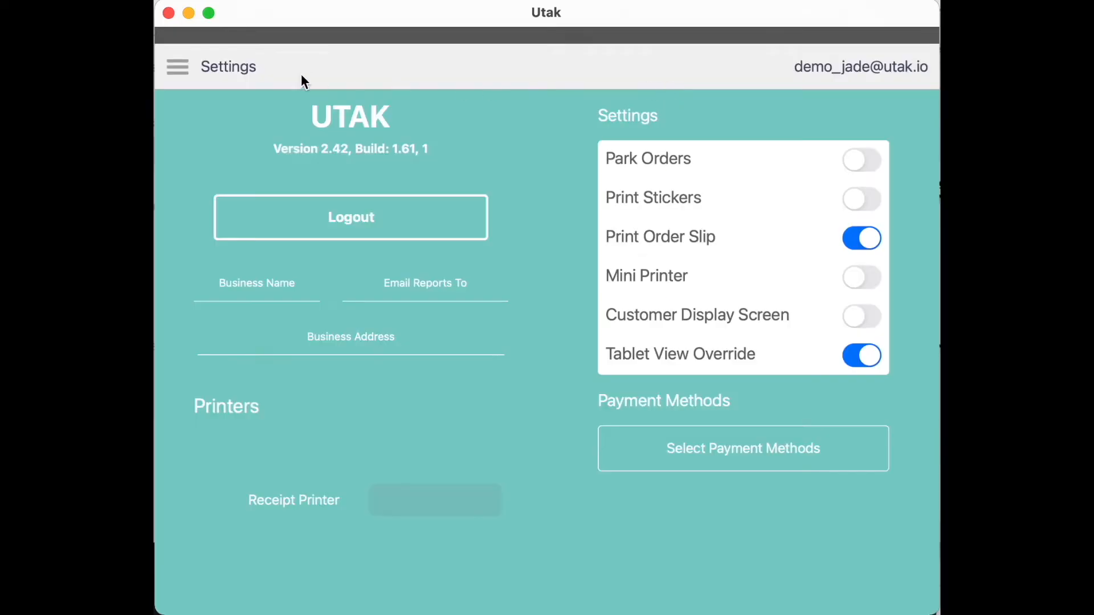
Step: Return to the Register via the navigation menu
click(177, 66)
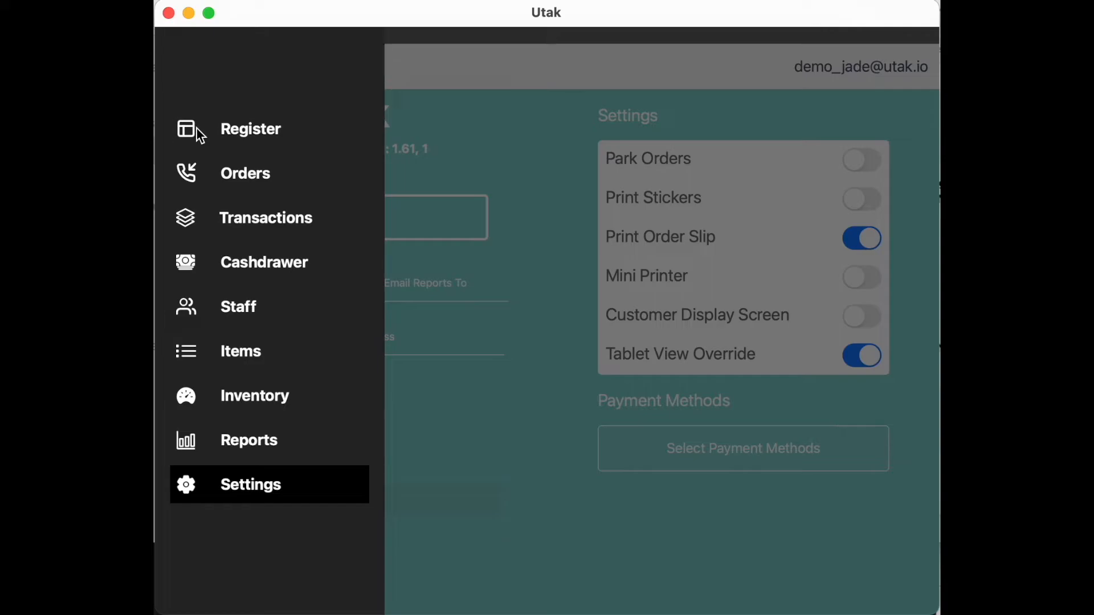
click(249, 129)
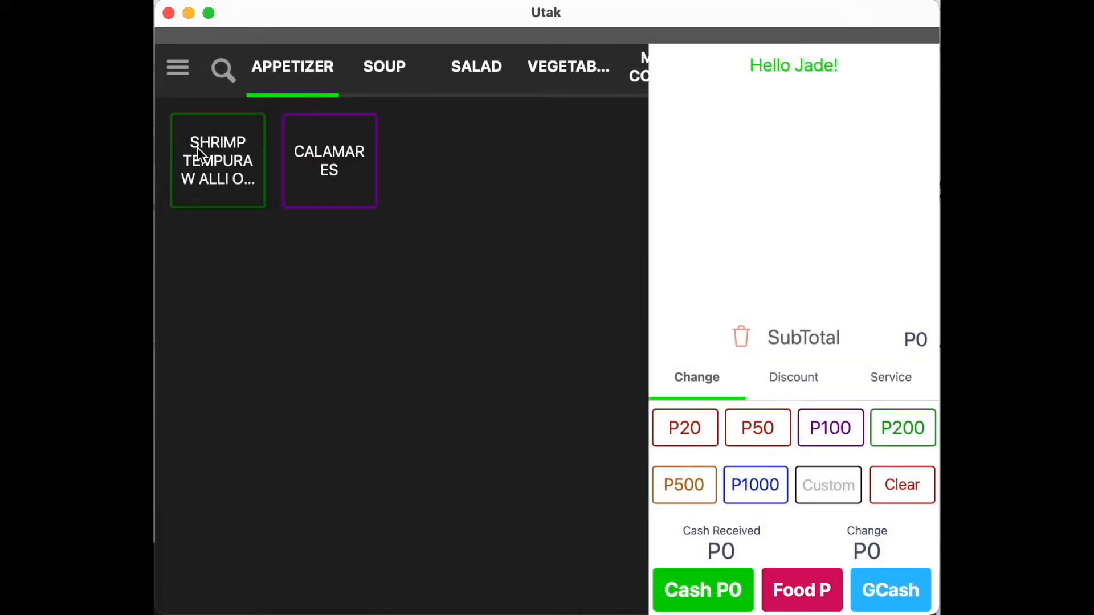
Step: Add Shrimp Tempura and Calamares from Appetizer for a P500 subtotal
click(328, 161)
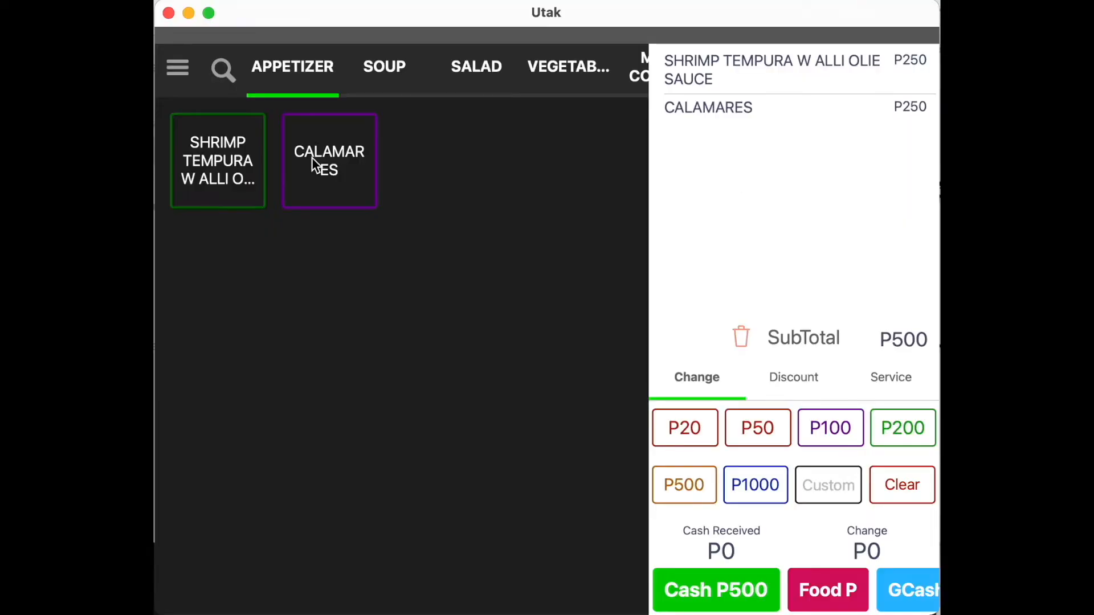
mouse_move(891, 378)
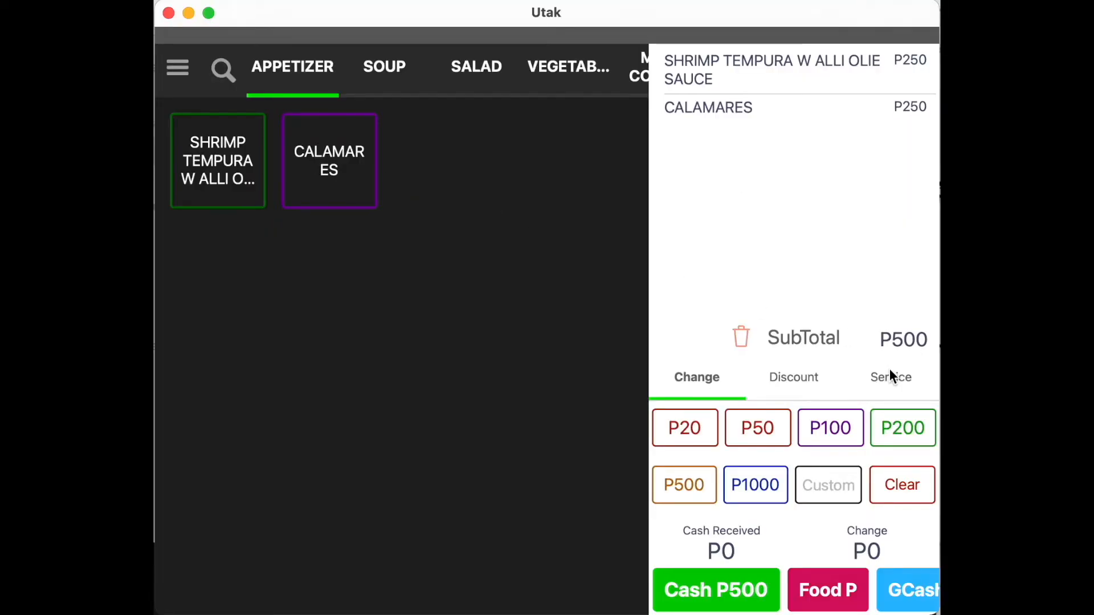
Step: Note REF 654321 under Service and charge the P500 order to GCash
click(889, 377)
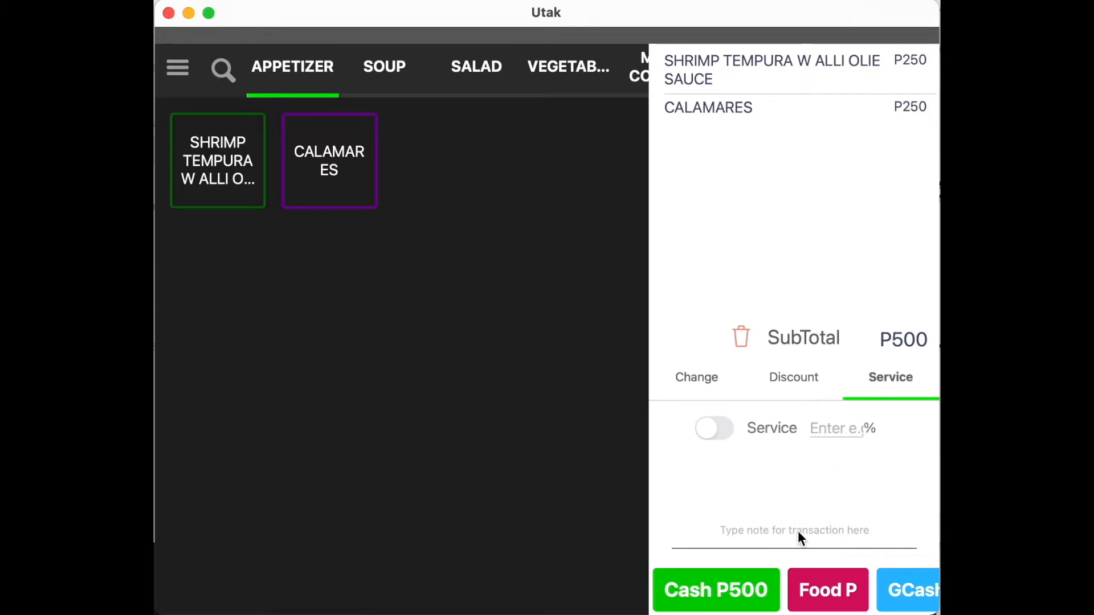
text(REF 654321)
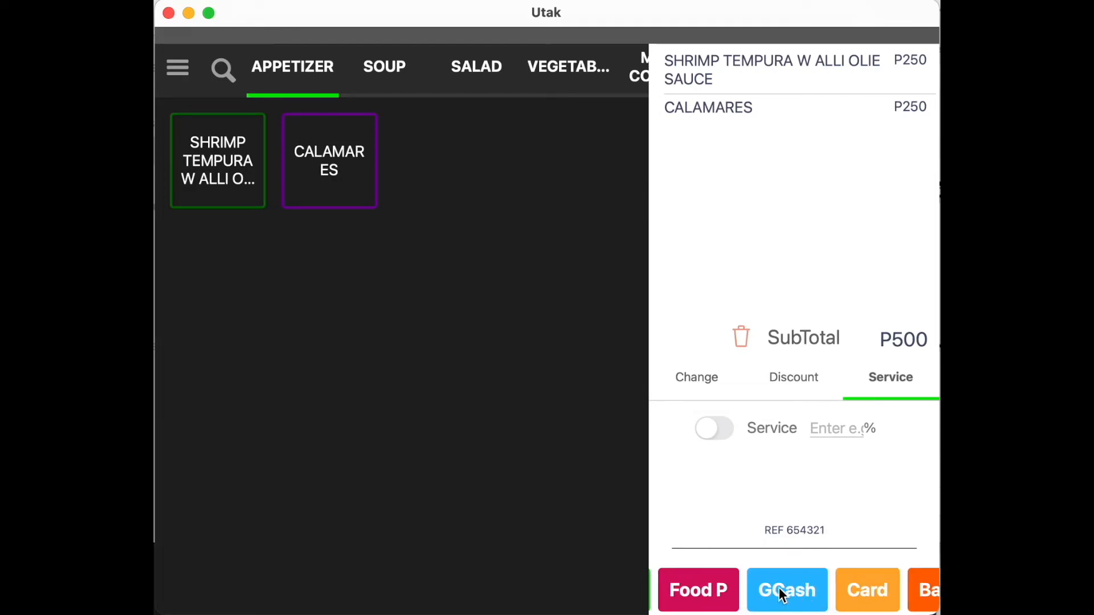
click(787, 590)
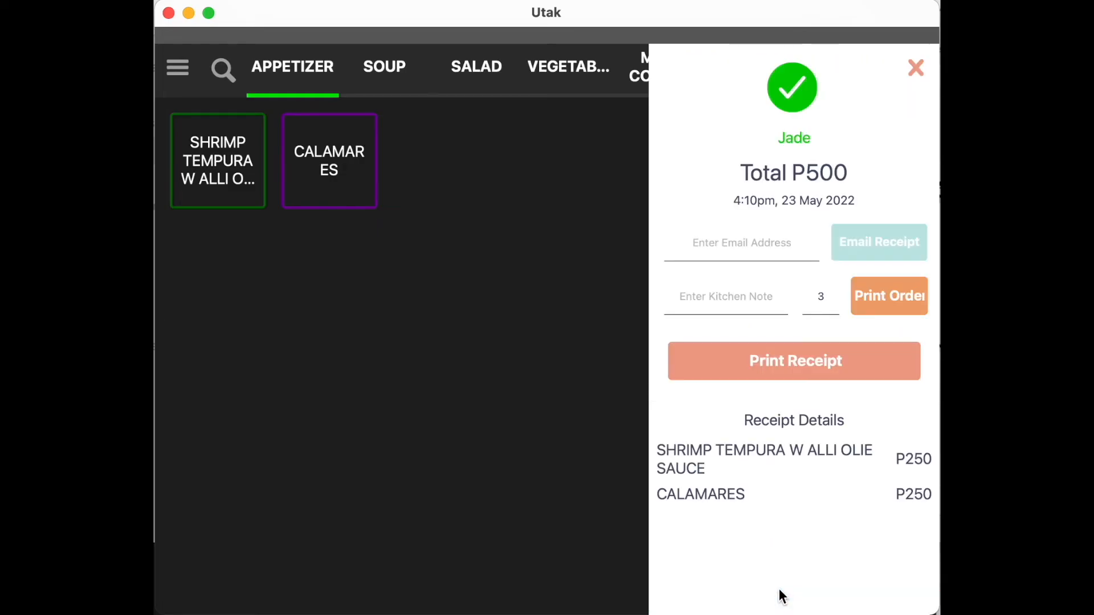
mouse_move(762, 371)
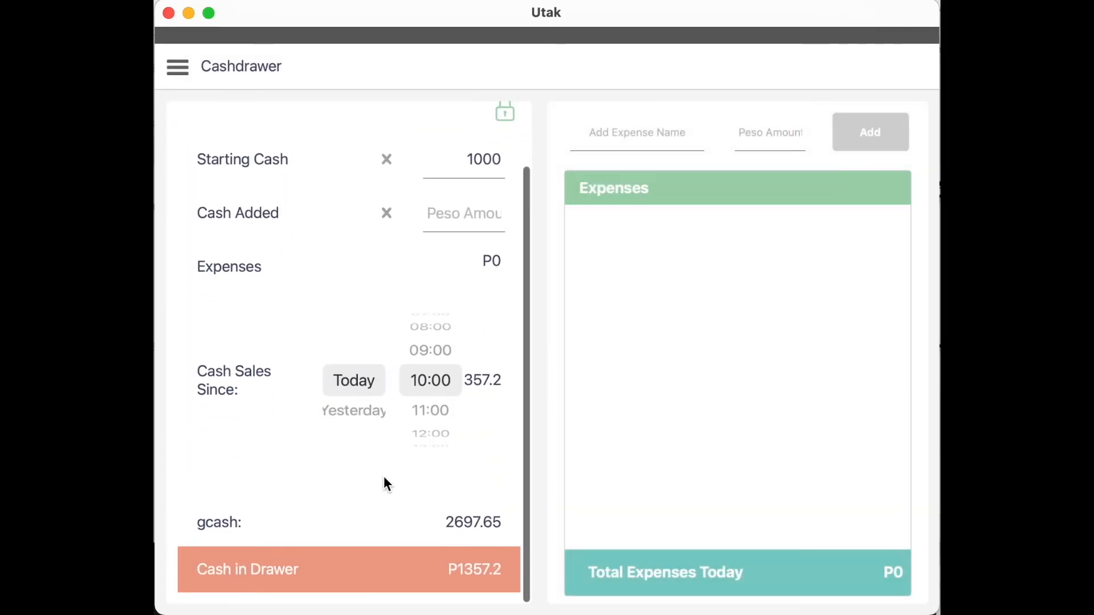
mouse_move(499, 527)
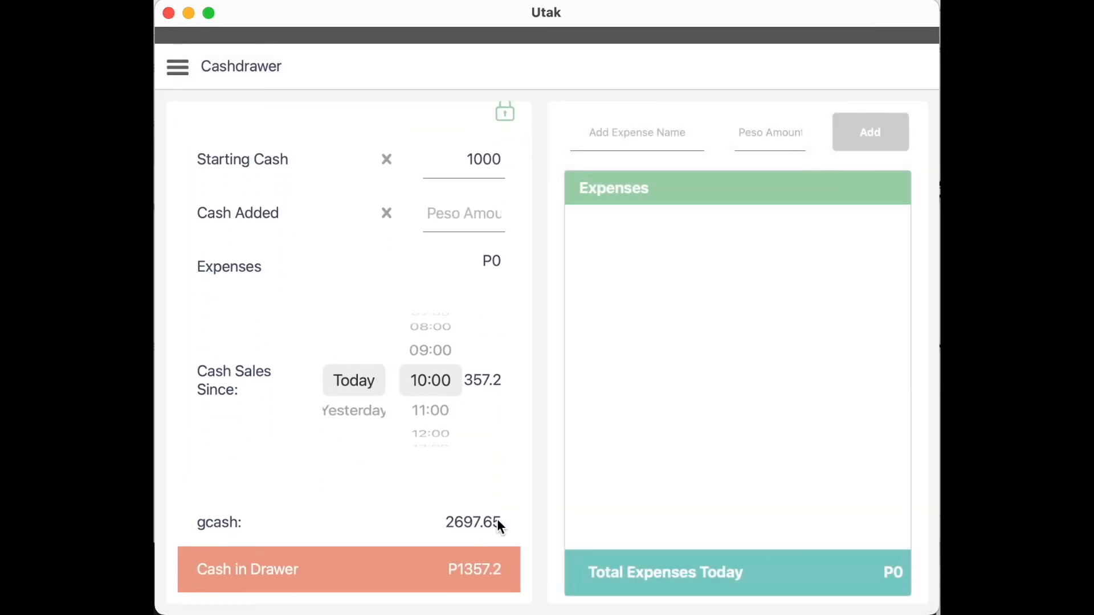
mouse_move(475, 486)
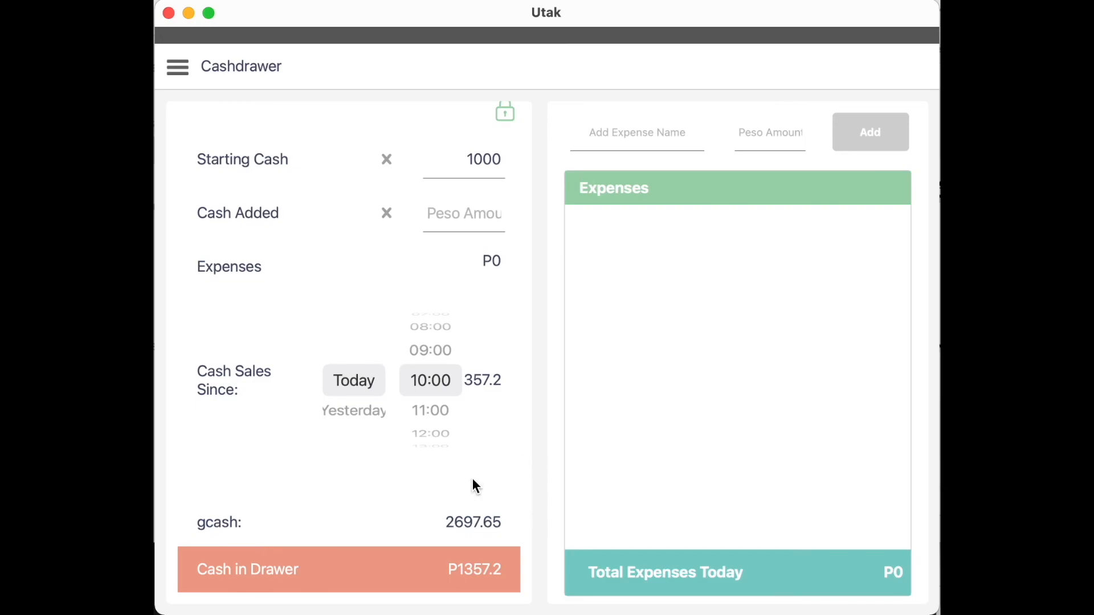